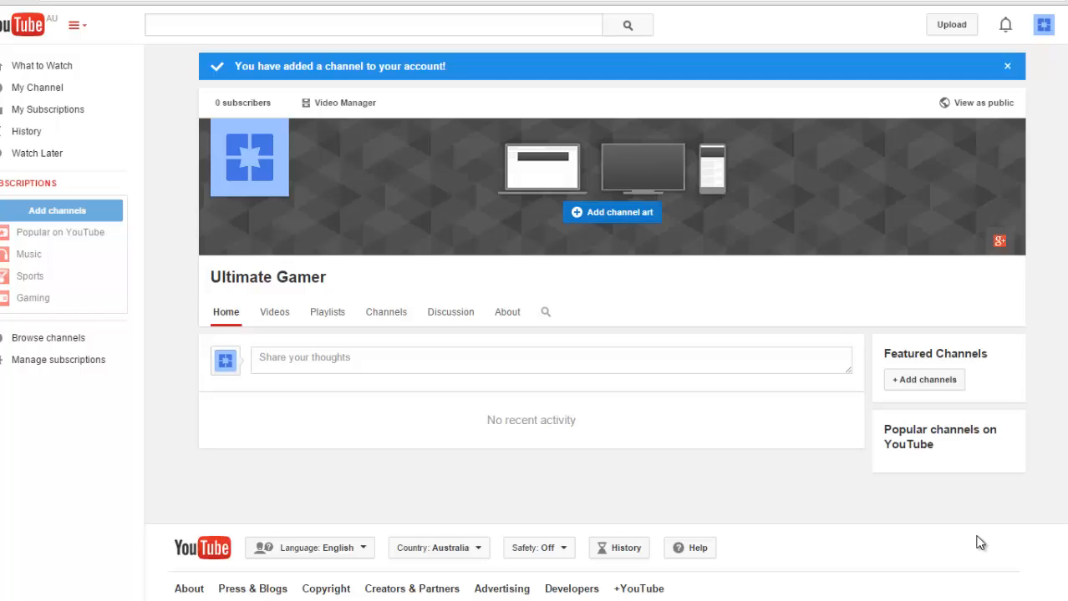
mouse_move(979, 491)
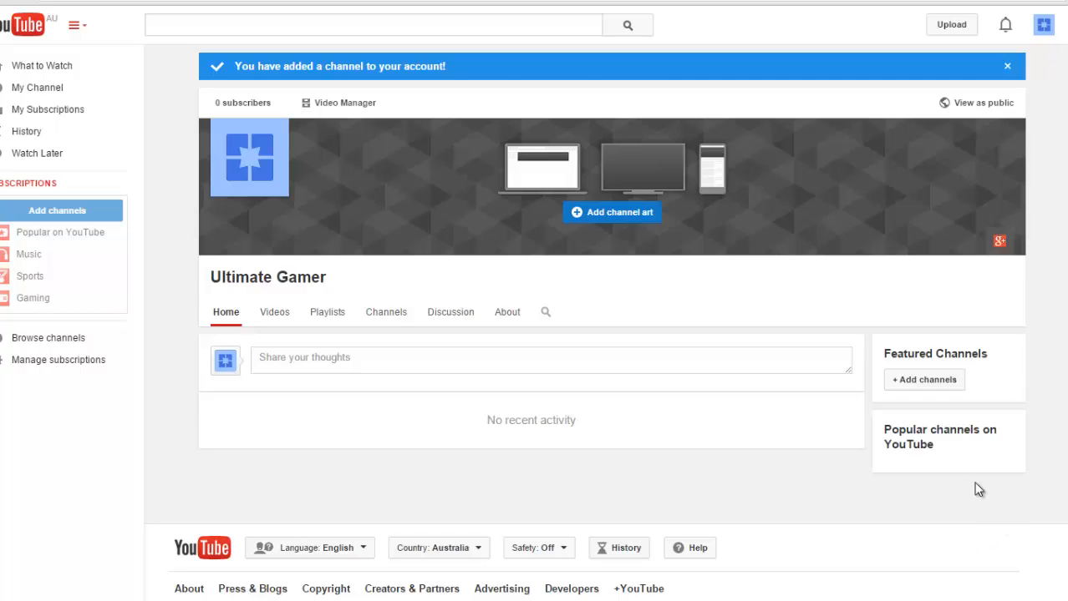
mouse_move(792, 321)
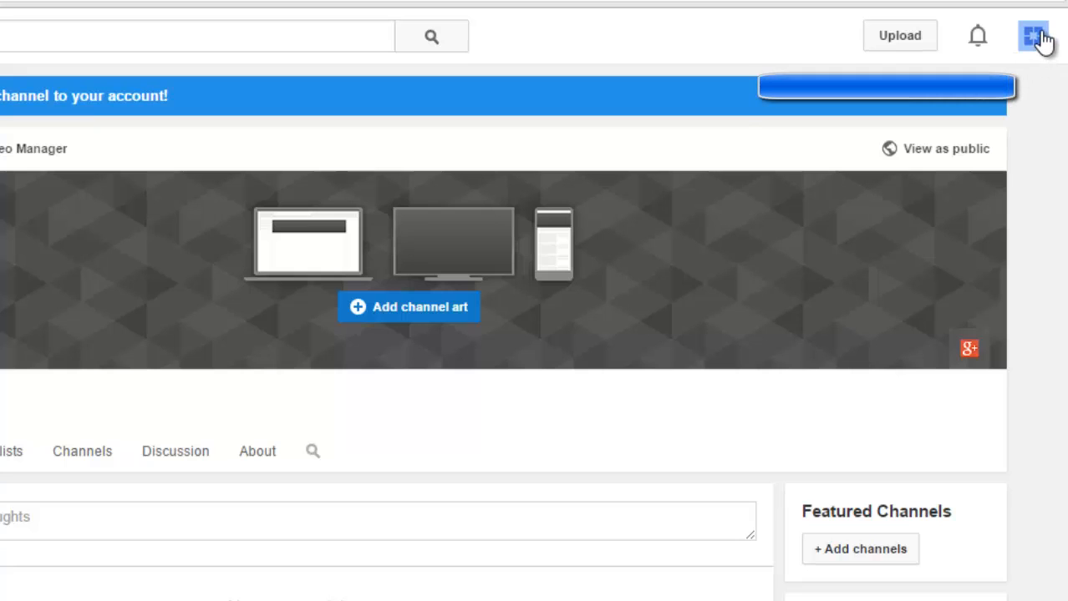
Step: Reach the 'Create custom URL' form through the avatar menu, settings, and Advanced
click(1033, 36)
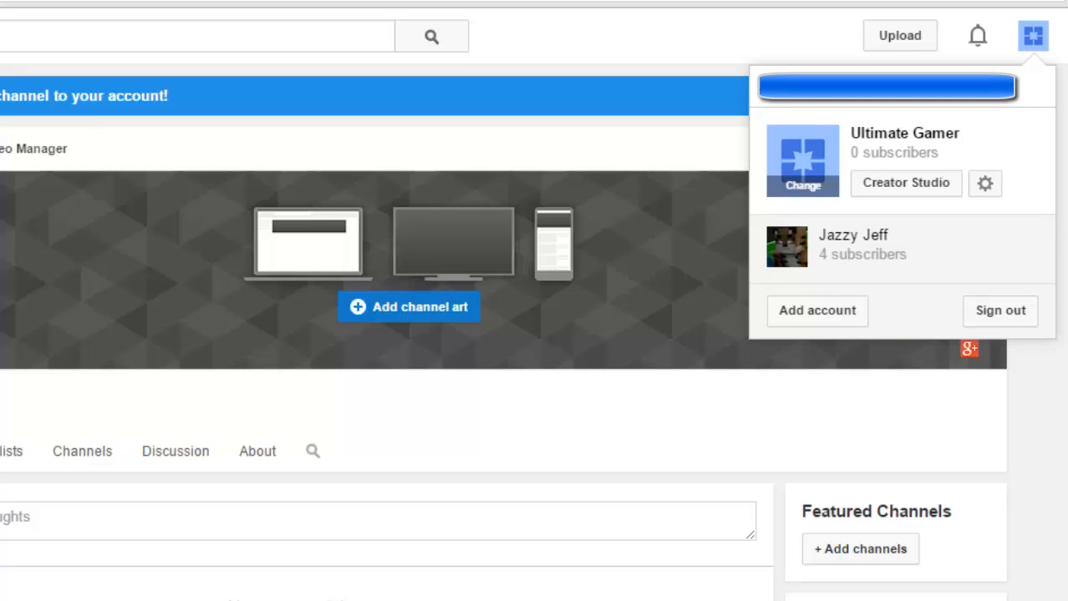
mouse_move(986, 182)
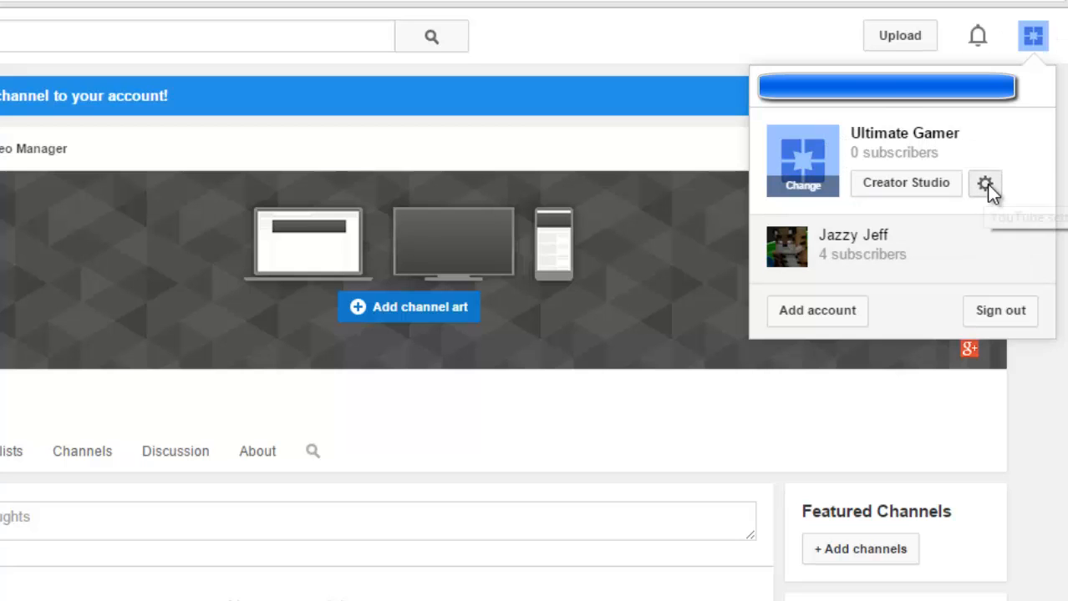
click(986, 184)
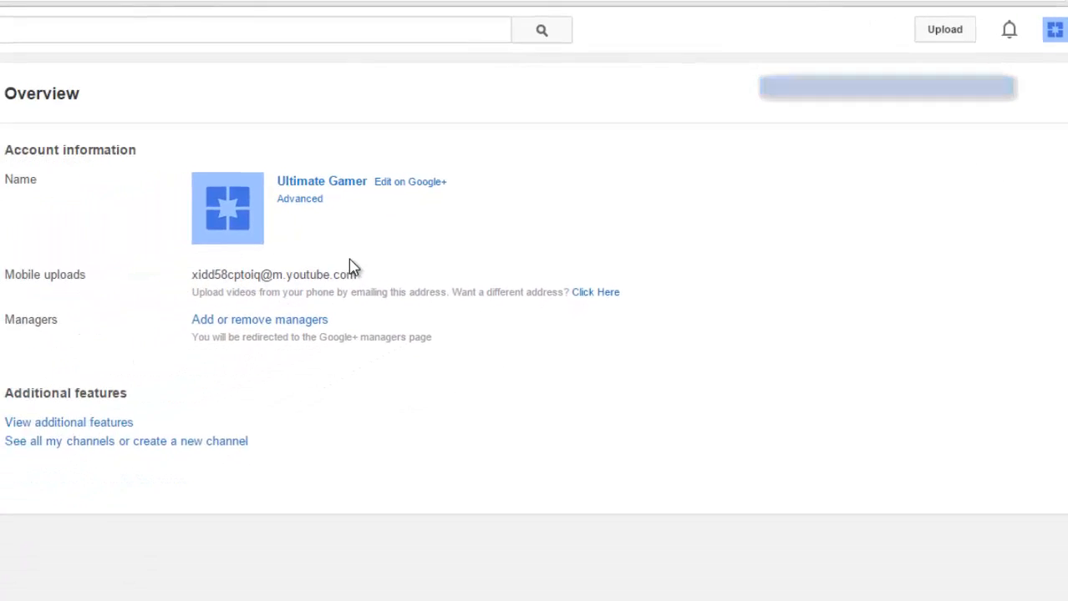
click(299, 199)
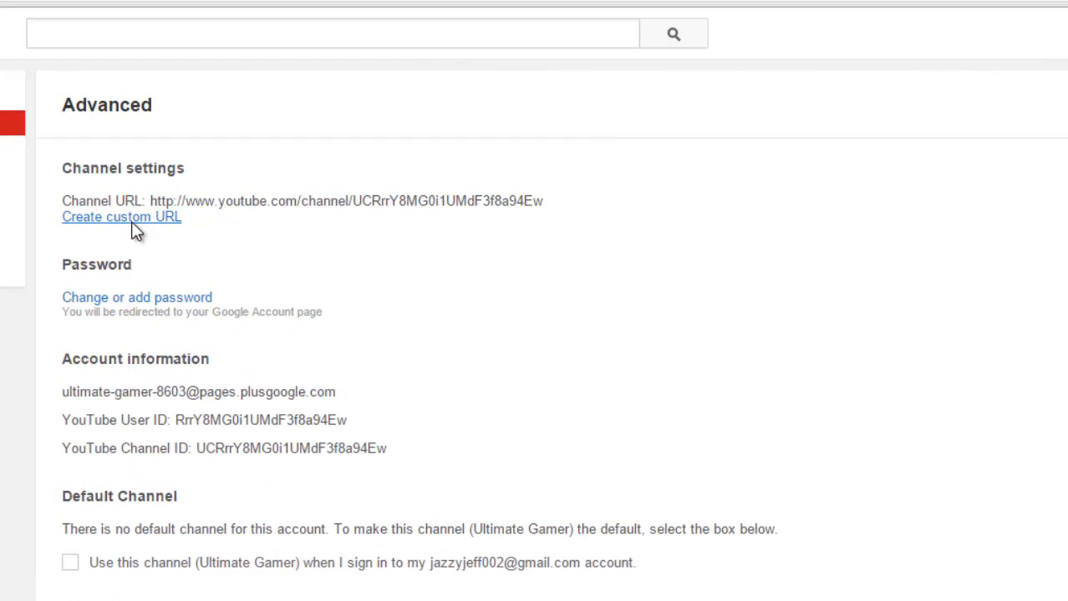
click(120, 217)
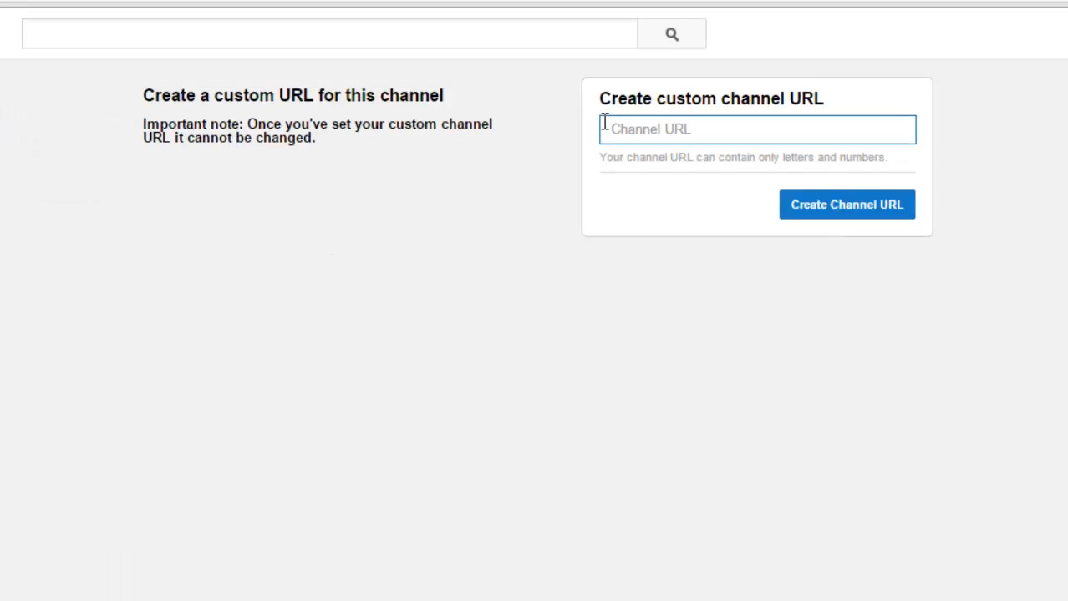
Step: Submit 'ultimategamer' as the Channel URL, which YouTube rejects as unavailable
text(ultimategamer)
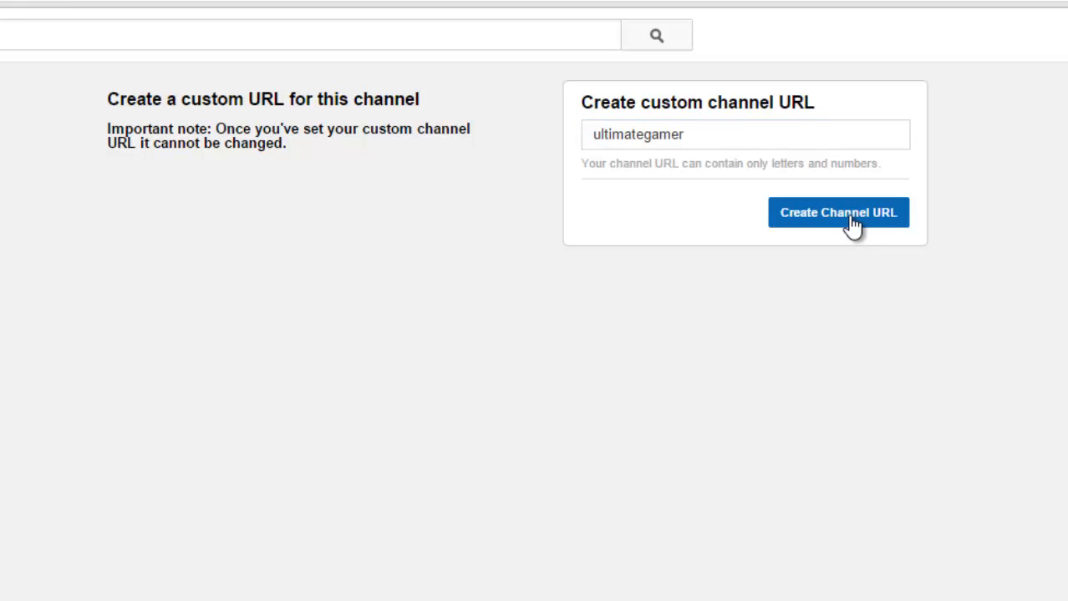
click(837, 212)
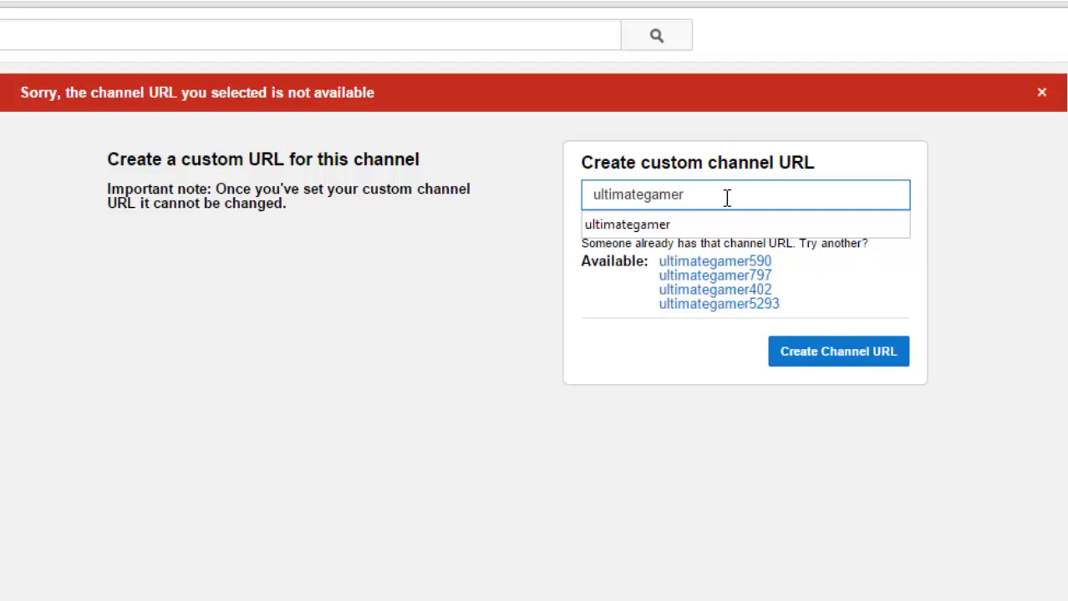
Step: Change the request to 'ultimategamer002' and submit it, getting youtube.com/user/ultimategamer002 accepted
text(1)
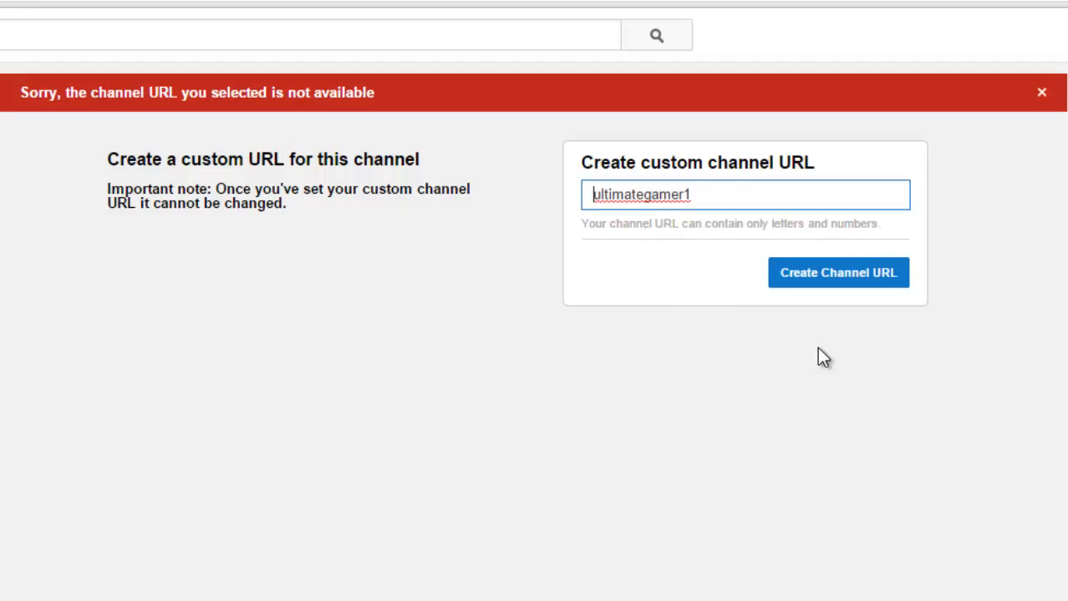
click(839, 272)
text(002)
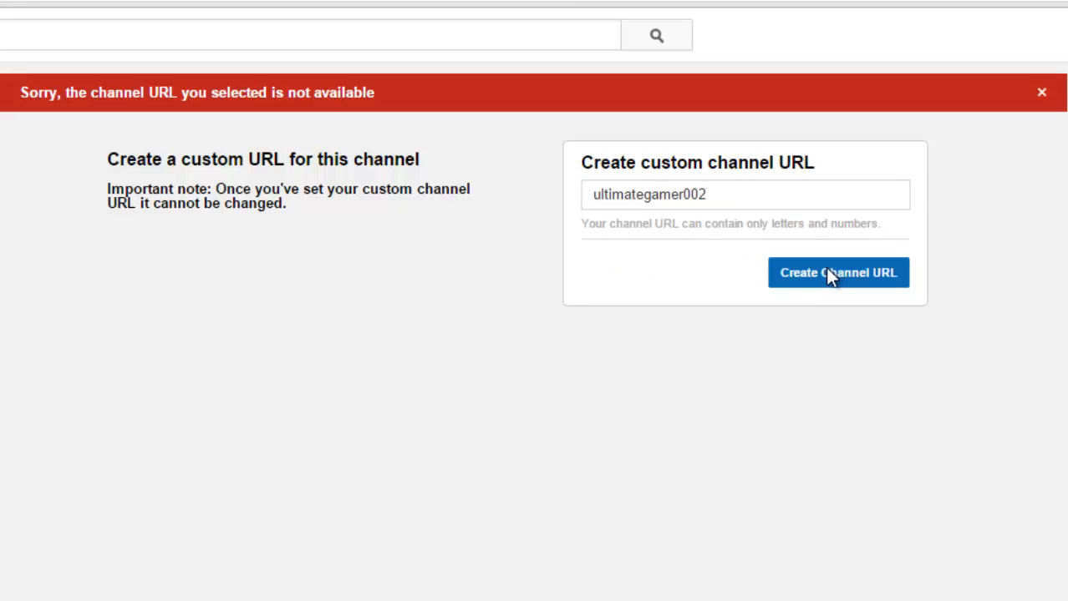
click(837, 274)
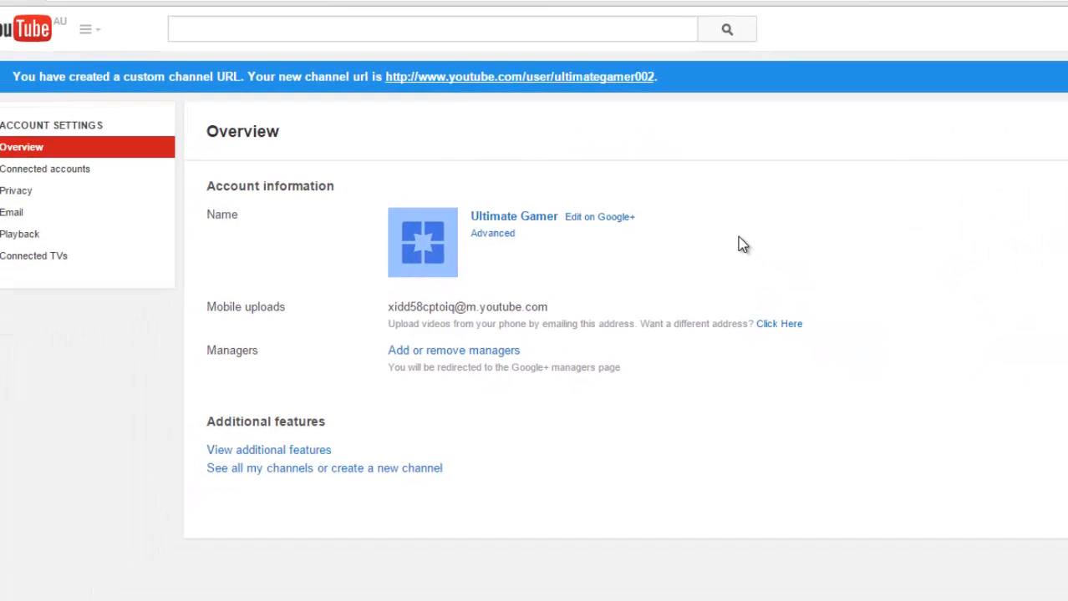